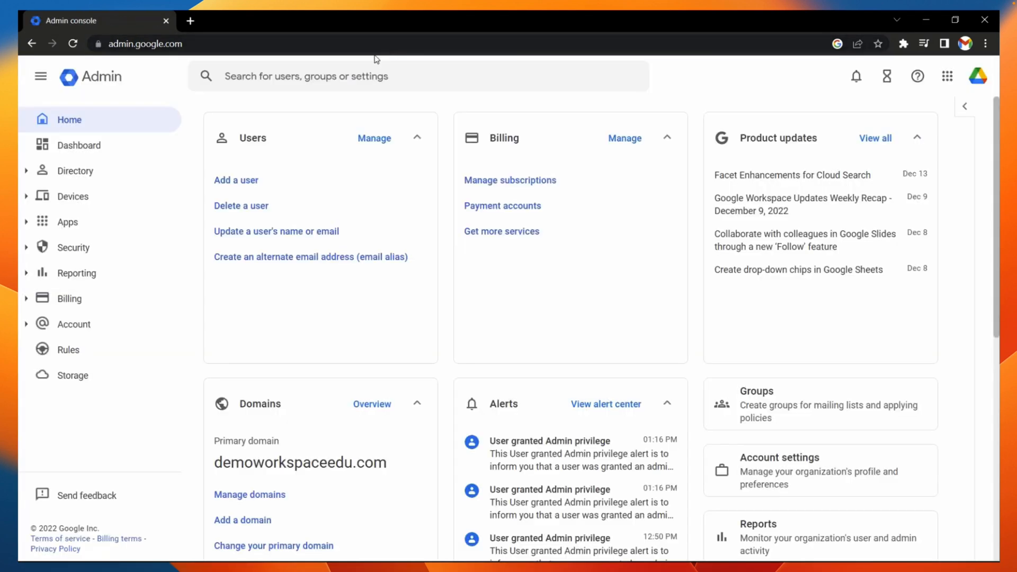
mouse_move(27, 200)
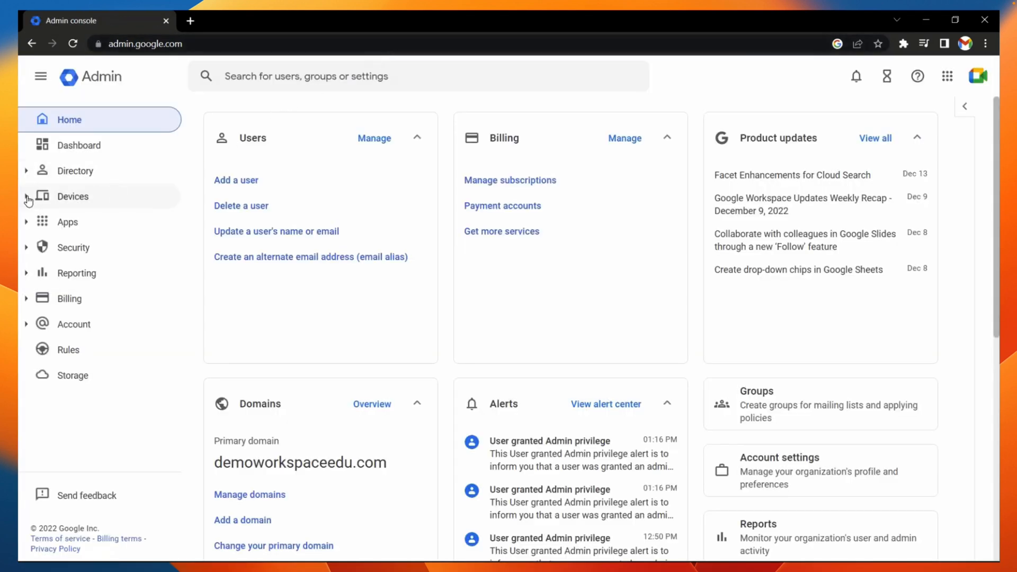
- Navigate to Devices > Chrome > Apps & extensions > Users & browsers
left_click(73, 196)
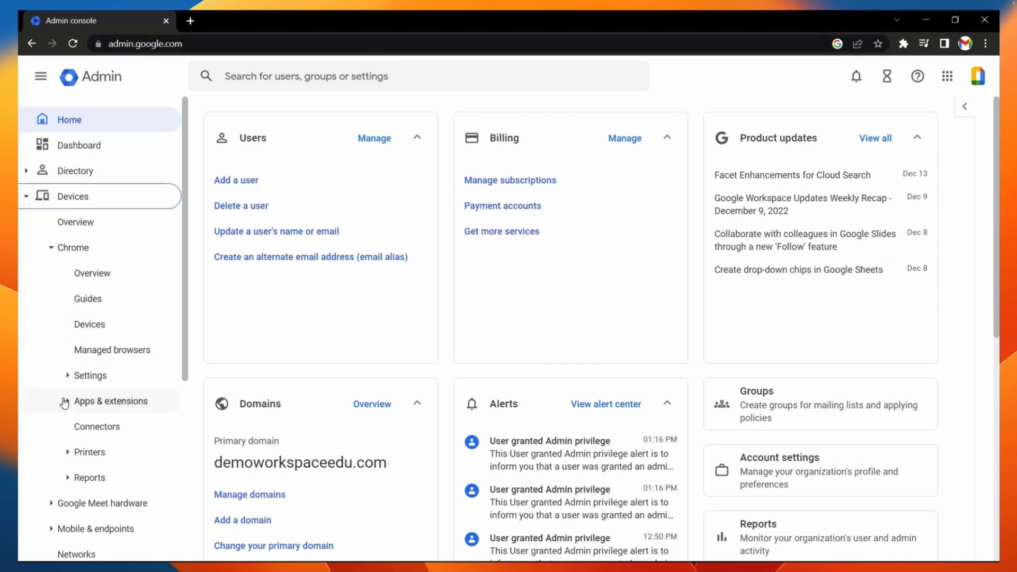
left_click(110, 400)
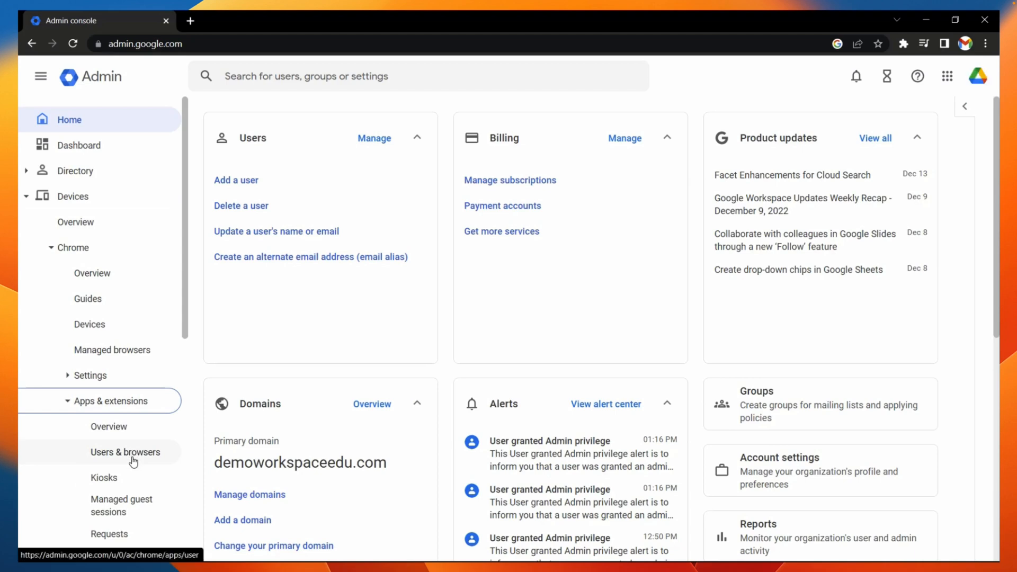
left_click(125, 452)
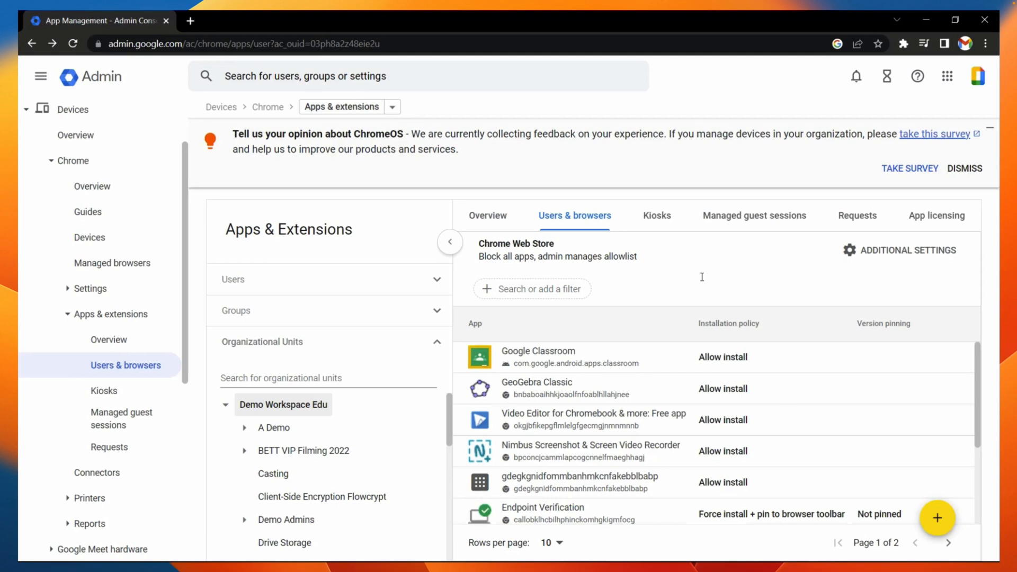
mouse_move(909, 473)
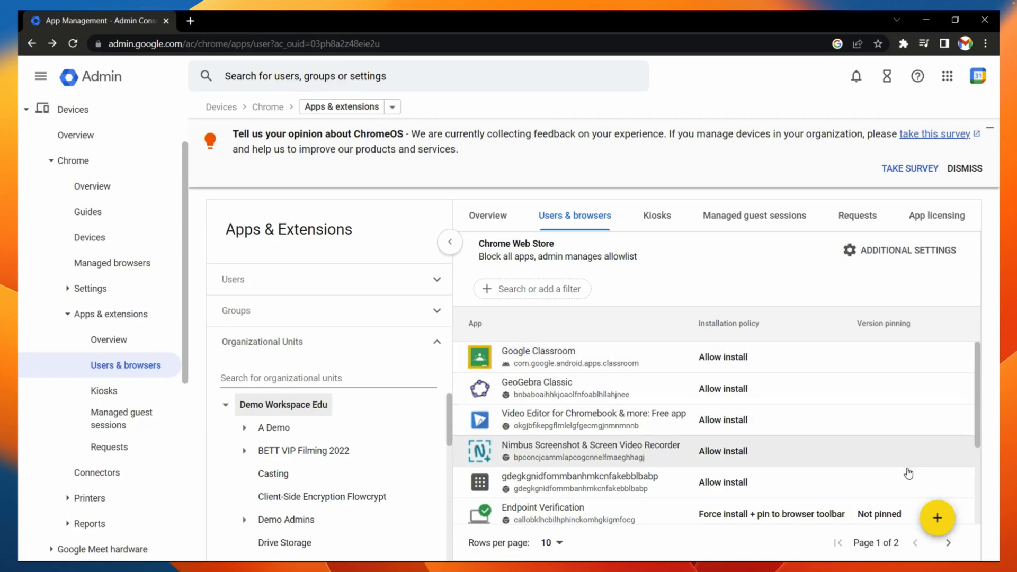
- Show the add-app options from the yellow + button on the apps list
left_click(936, 518)
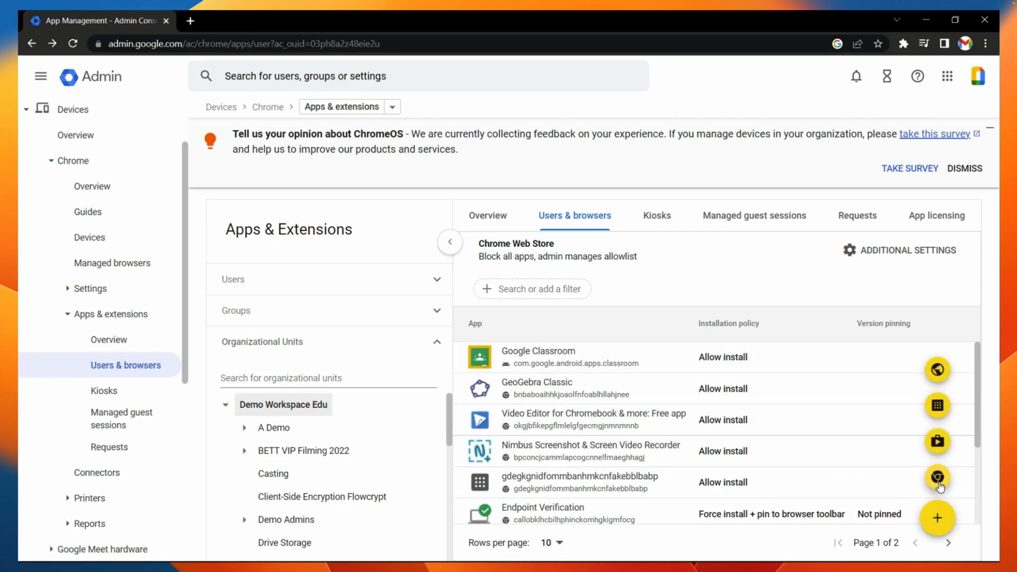
- Add the 'Mote: voice notes & feedback' extension from the Chrome Web Store by searching 'mote'
left_click(936, 518)
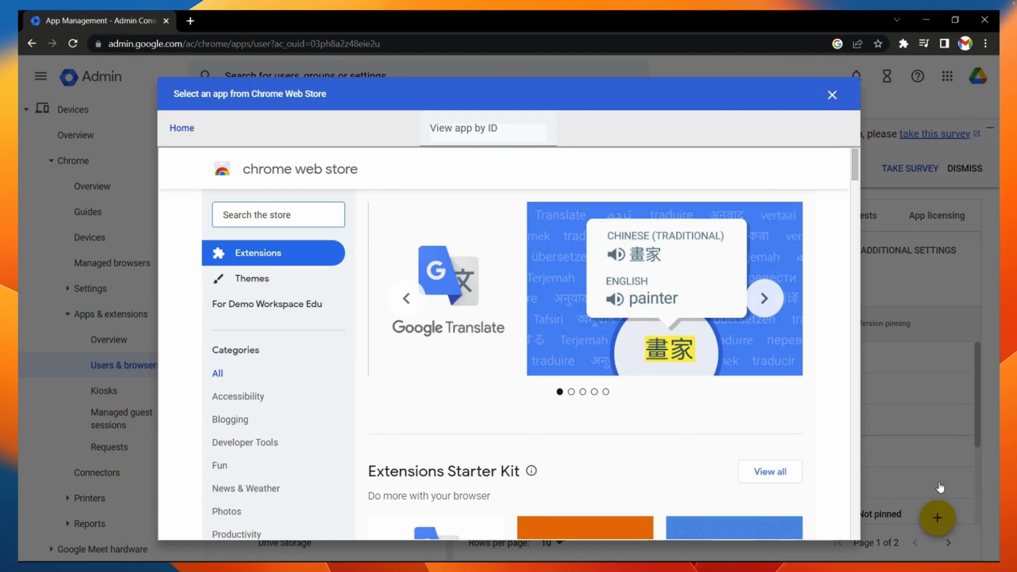
type("mote")
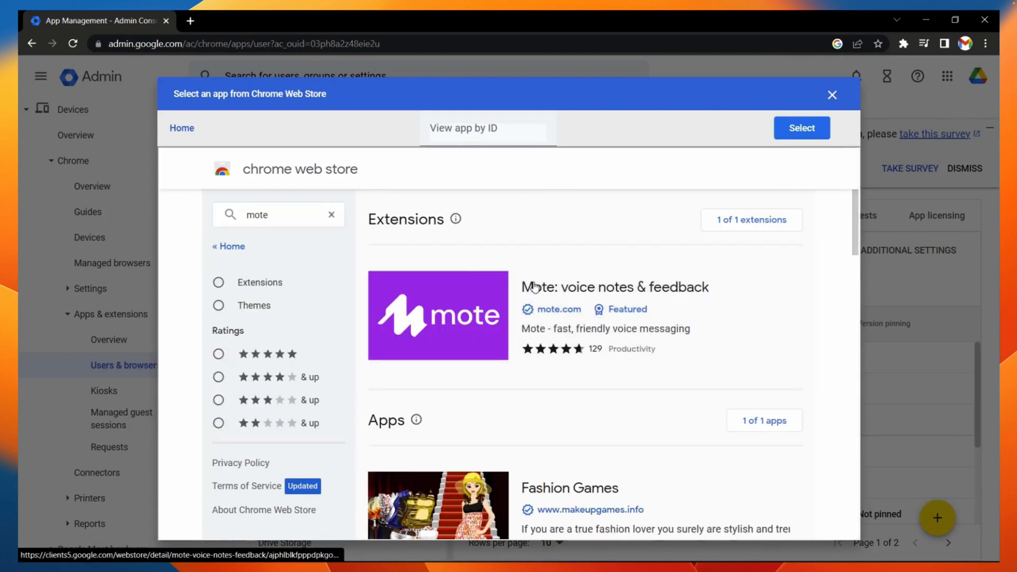
left_click(833, 94)
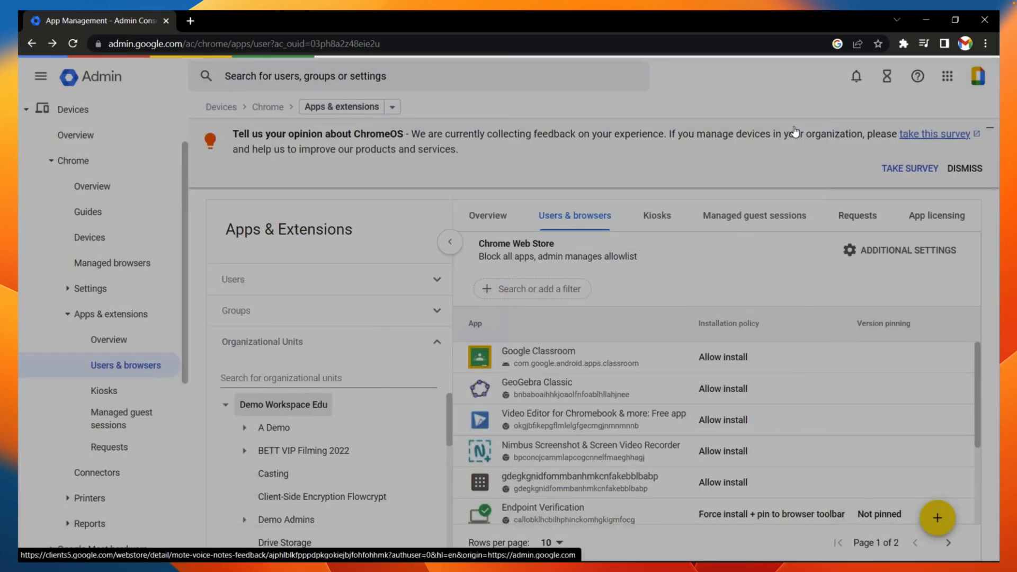